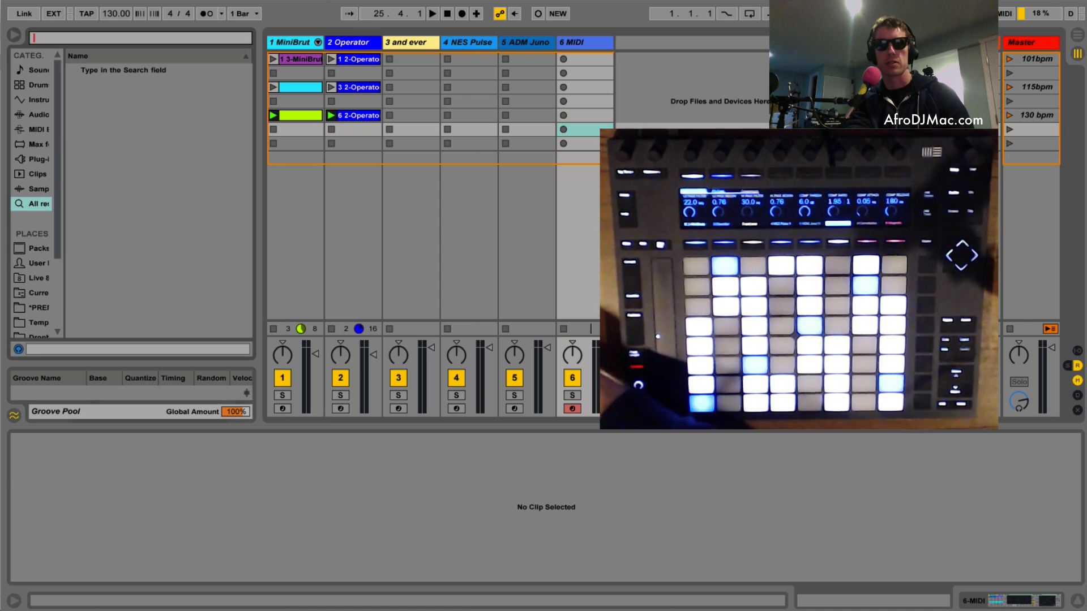
# Step: Search 'inst' in the browser and load an empty Instrument Rack onto track 6
pyautogui.write('inst')
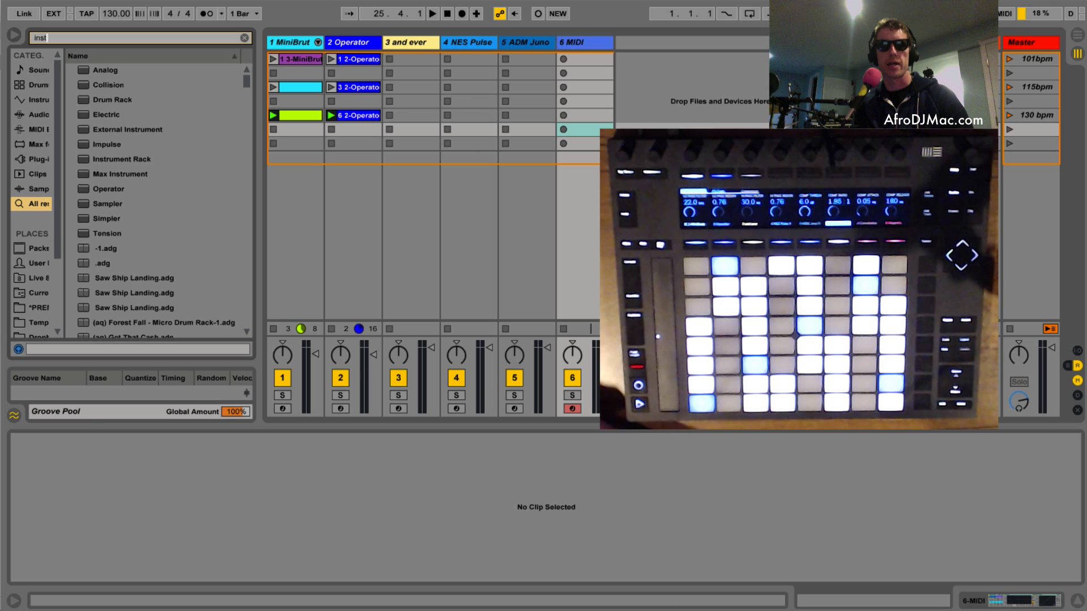
pyautogui.click(120, 159)
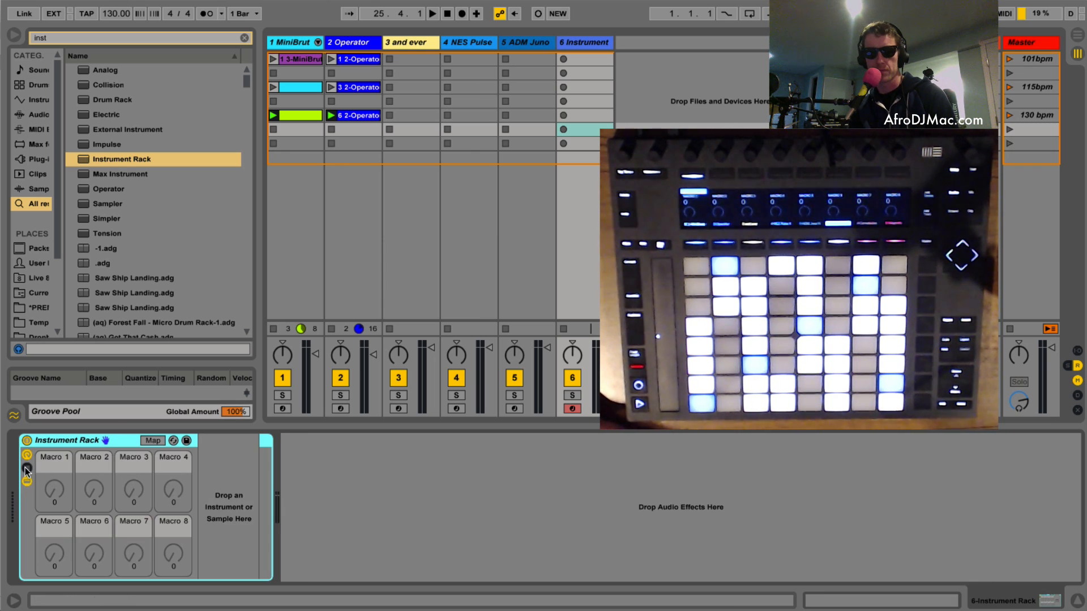
# Step: Show the rack's chain list and move the synths from tracks 3–5 in as separate chains
pyautogui.click(26, 482)
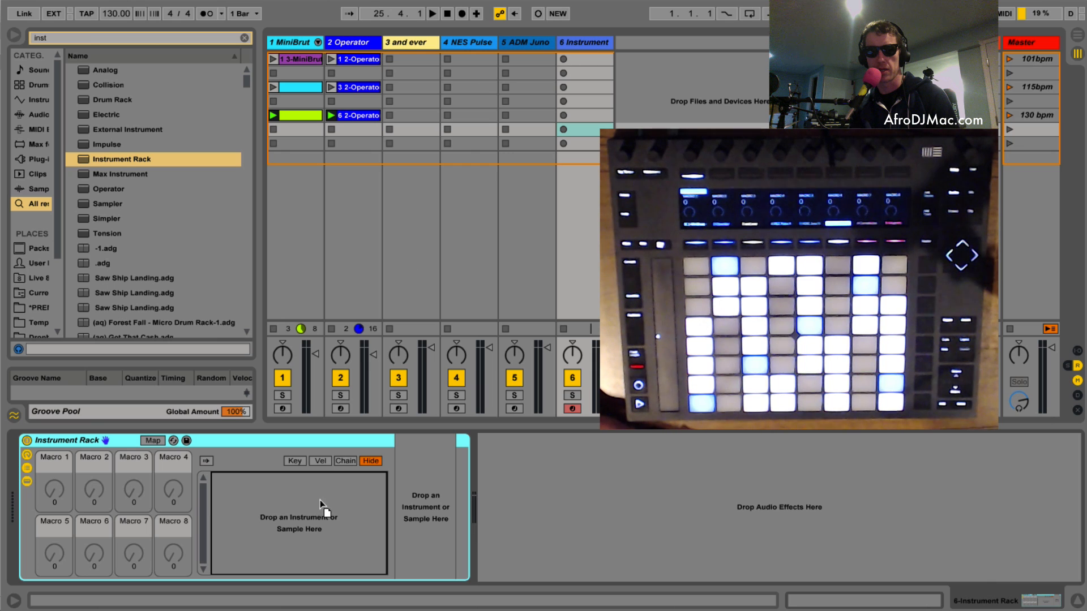
pyautogui.click(411, 44)
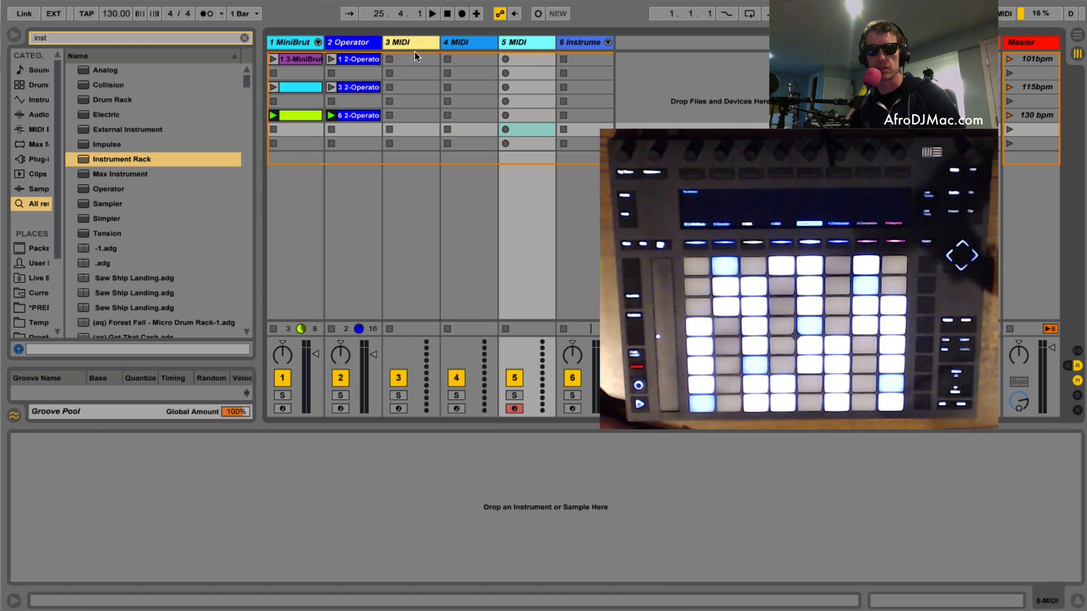
# Step: Select and delete the three emptied MIDI tracks, leaving MiniBrut, Operator and the rack
pyautogui.click(410, 42)
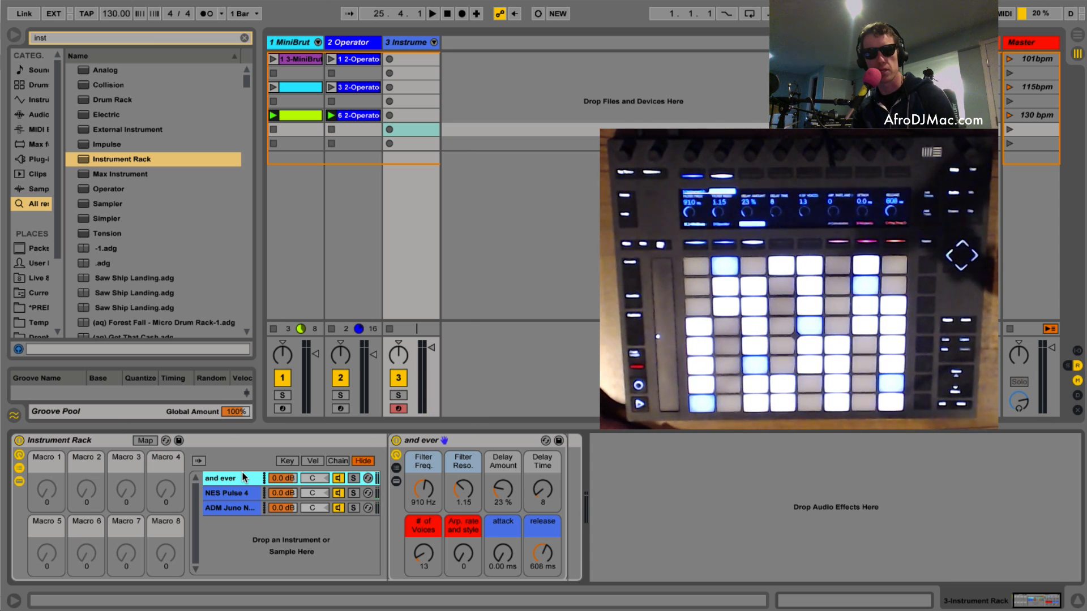
pyautogui.moveTo(343, 467)
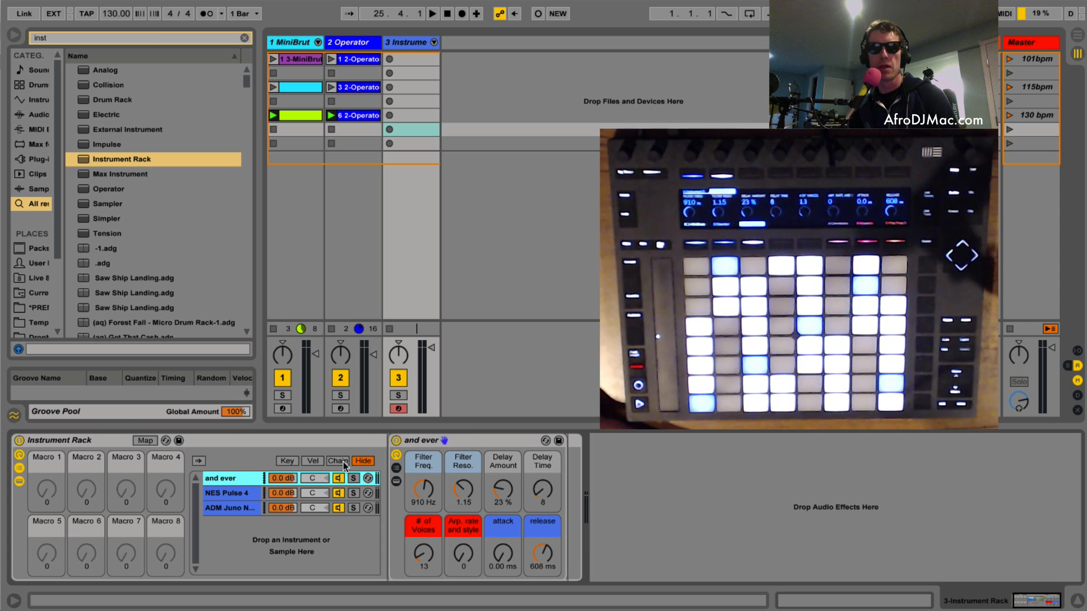
# Step: Show chain-select zones and give each synth chain, including NES Pulse 4, its own zone
pyautogui.click(337, 462)
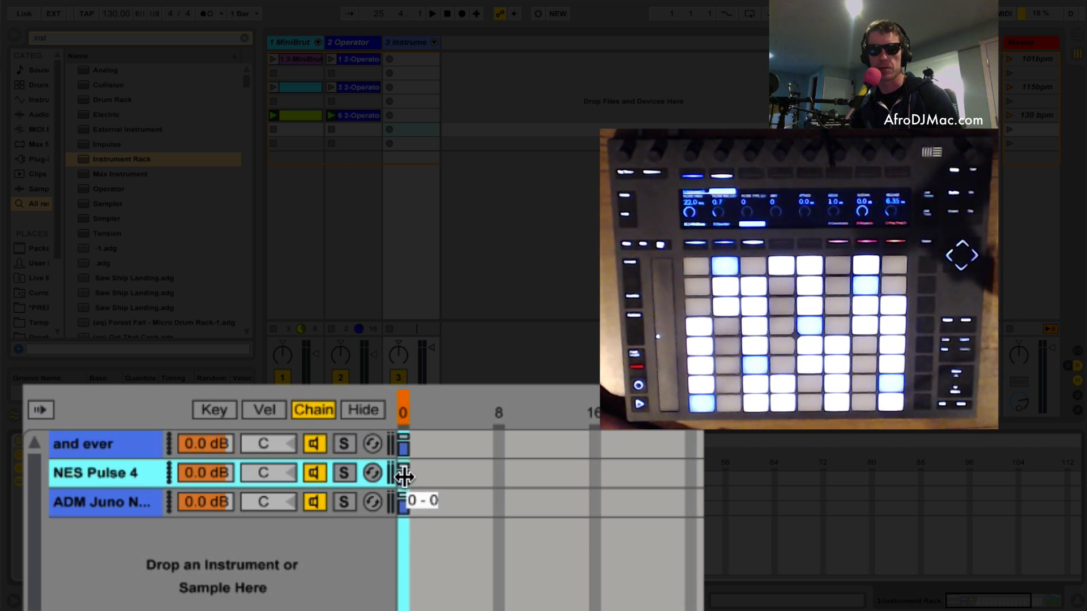
pyautogui.moveTo(403, 503); pyautogui.dragTo(412, 502)
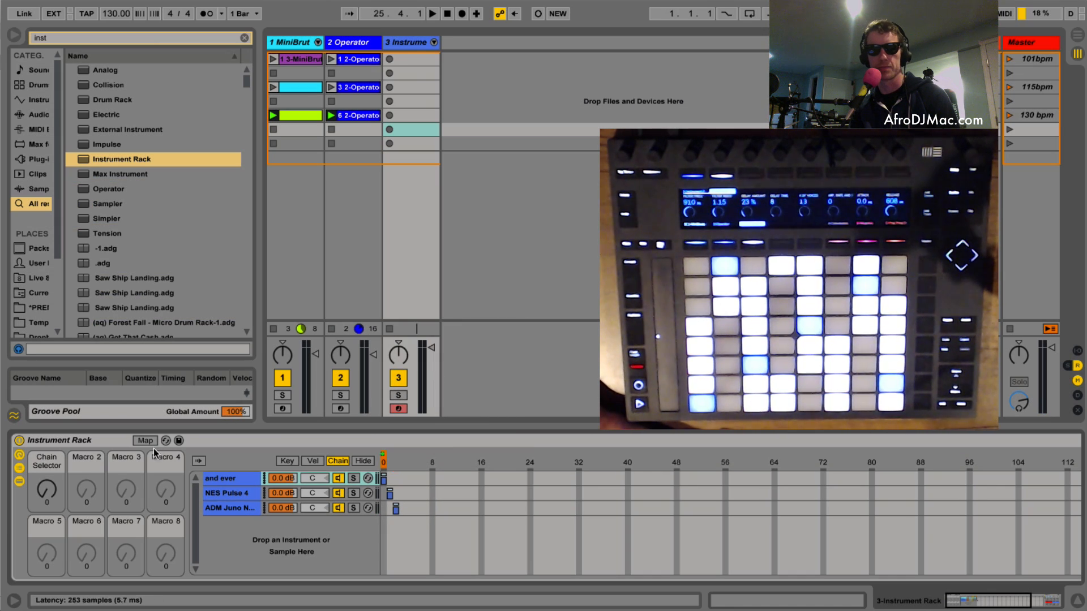
# Step: Rename the first macro to Synth Selector and sweep it to switch between the synths
pyautogui.click(145, 441)
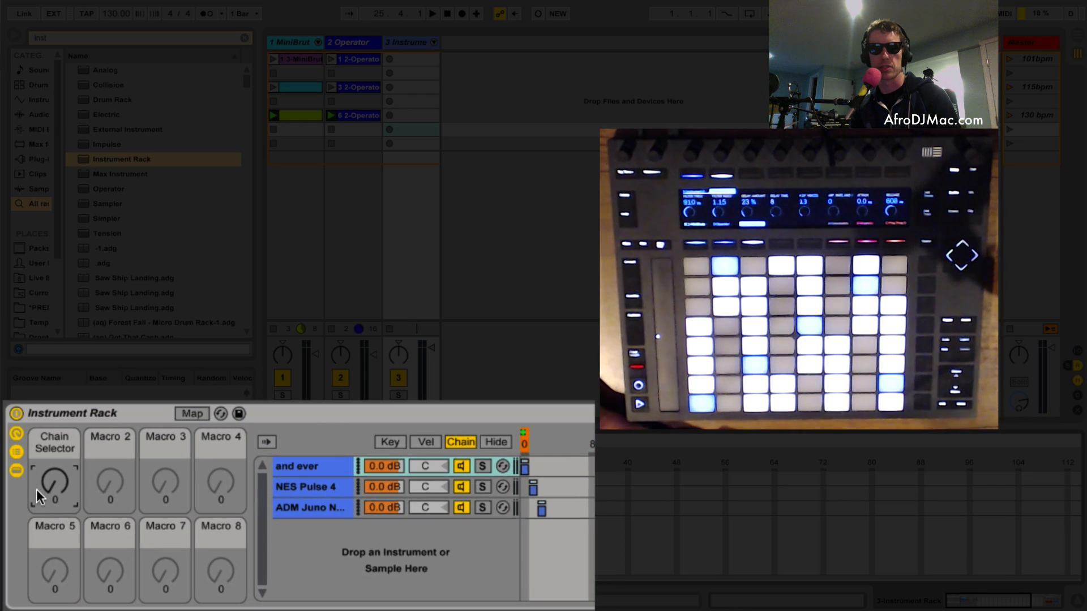
pyautogui.moveTo(55, 482); pyautogui.dragTo(54, 471)
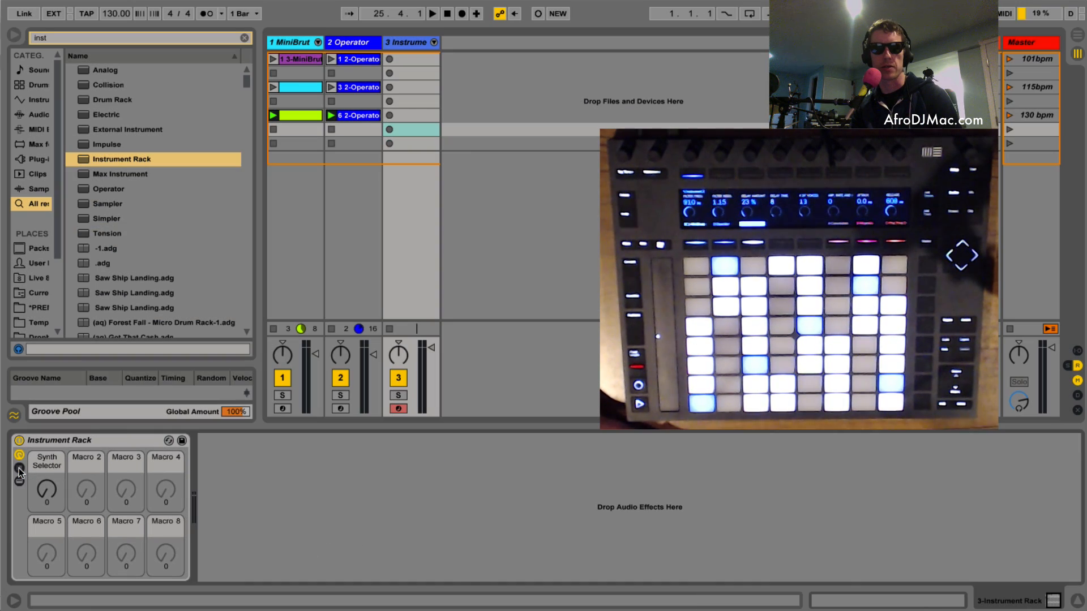
# Step: Show the rack's chains again and add a MIDI clip in the rack track's first scene slot
pyautogui.click(17, 471)
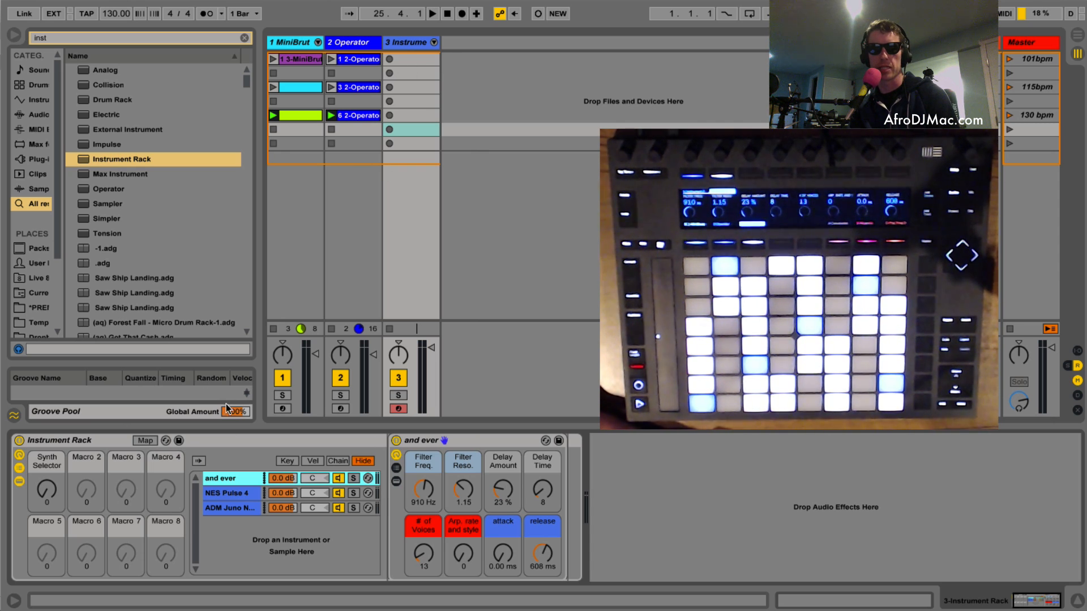
pyautogui.click(411, 59)
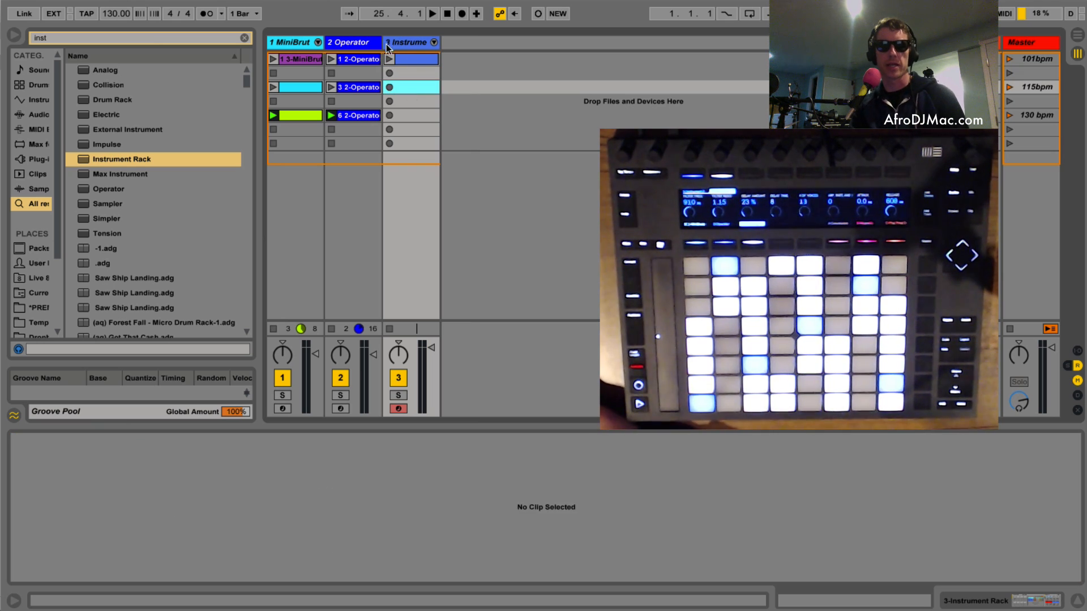
# Step: Unloop the first scene's rack clip, give it a Synth Selector envelope, and launch it
pyautogui.click(411, 59)
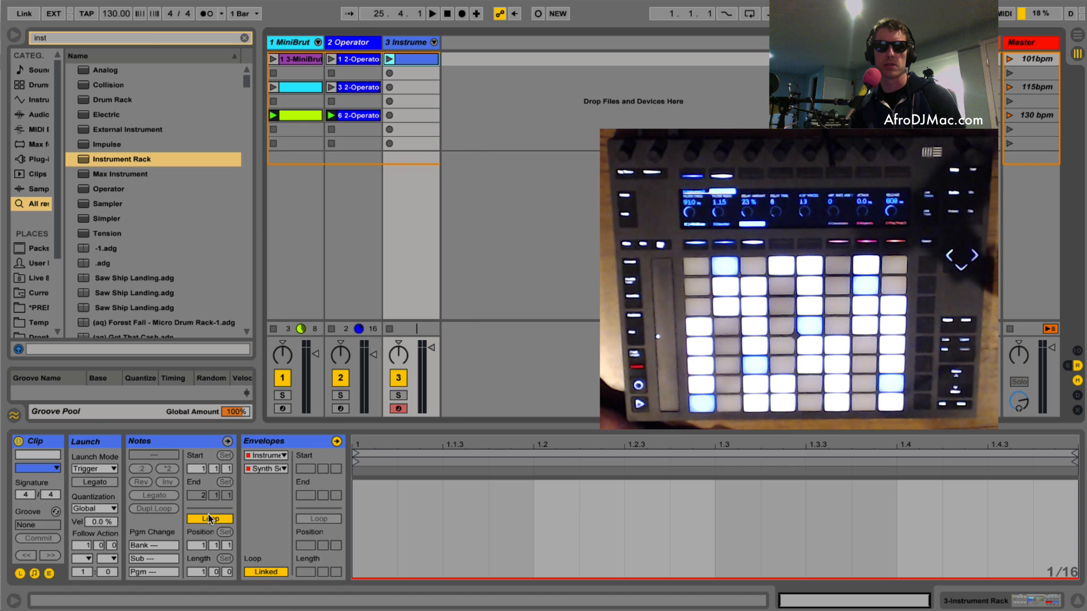
pyautogui.click(209, 519)
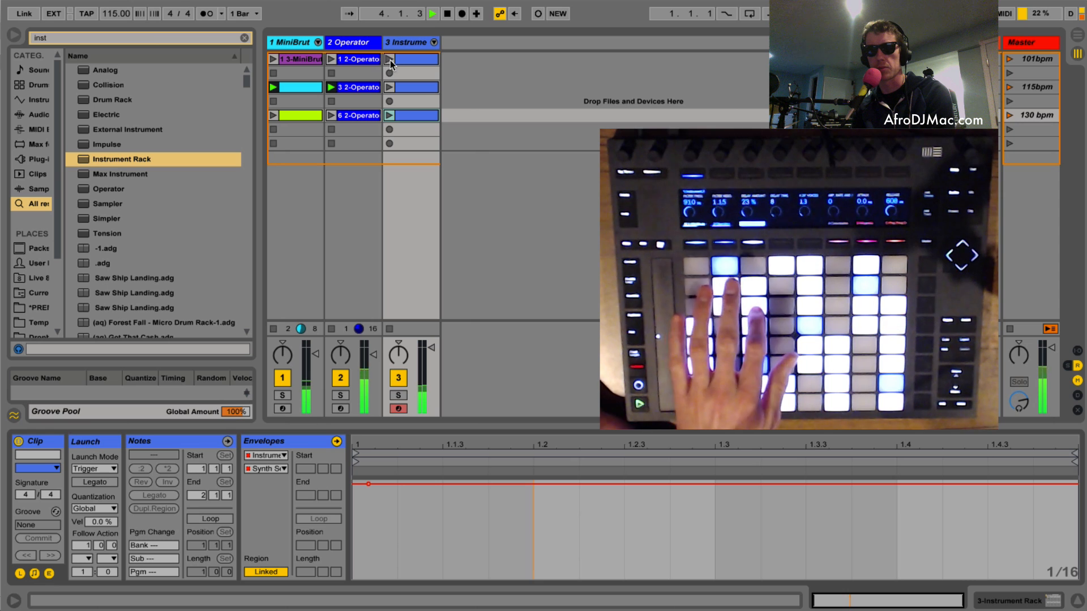
pyautogui.click(390, 59)
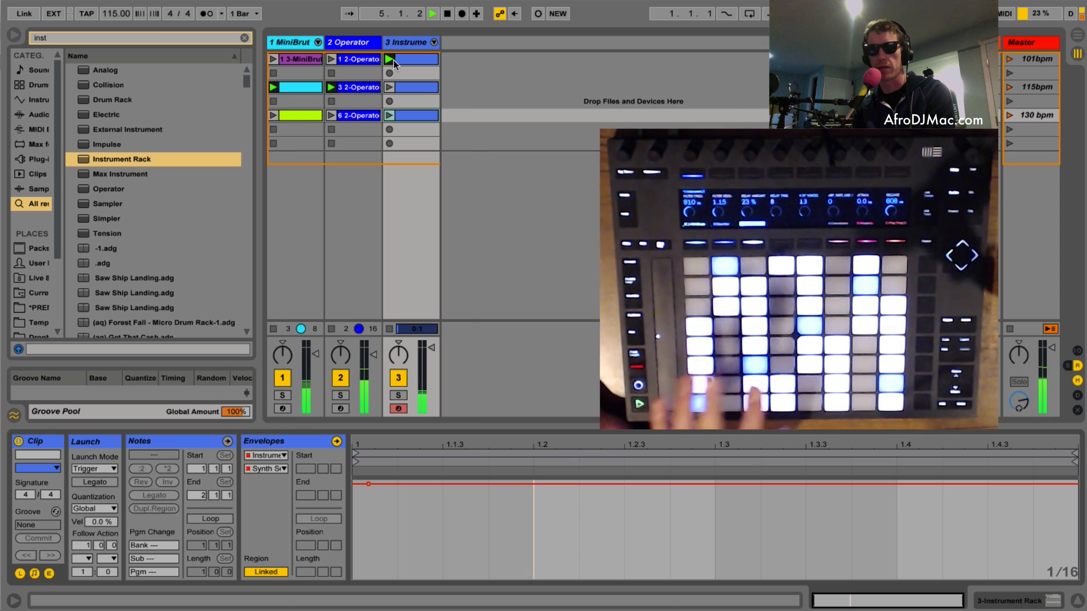